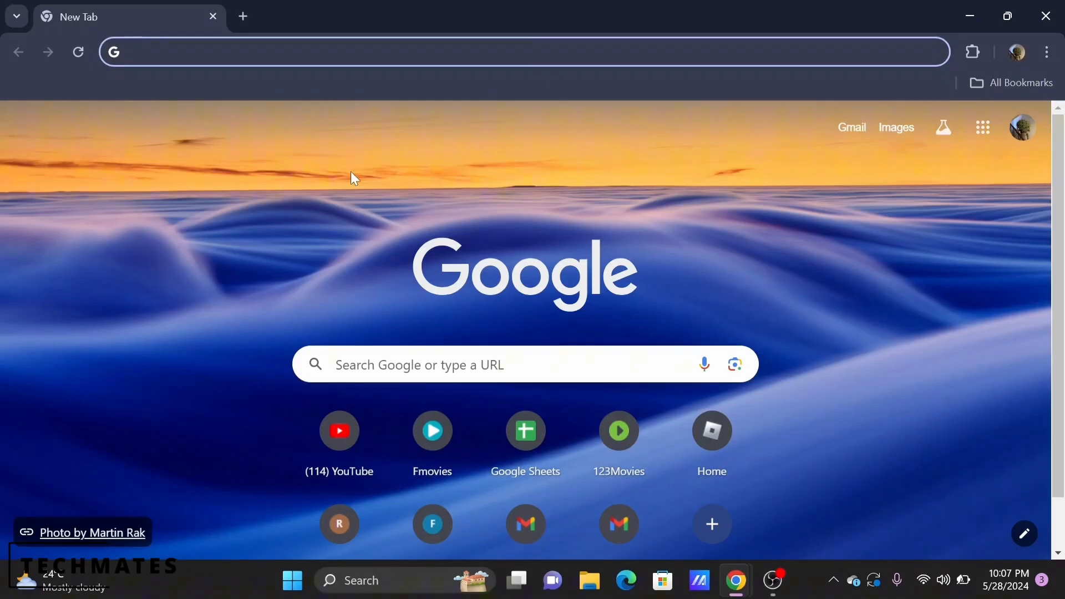
- Type 'simplii banking' into the Chrome address bar to show Simplii suggestions
{"action": "type", "text": "simplii banking"}
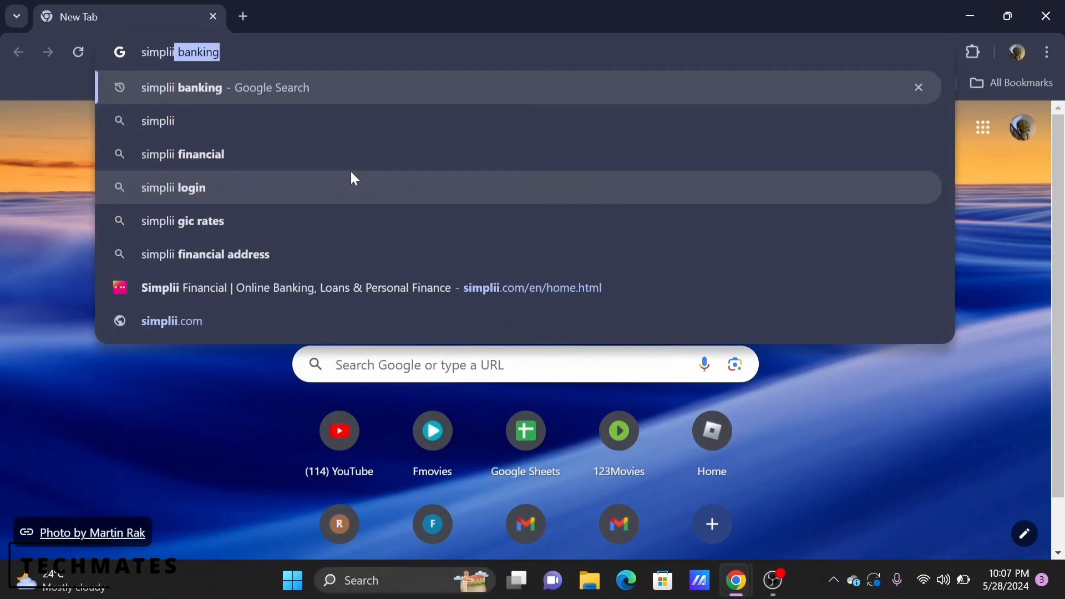
- Load simplii.com/en/home.html and scroll through its new client offers and back up
{"action": "left_click", "coordinate": [171, 320]}
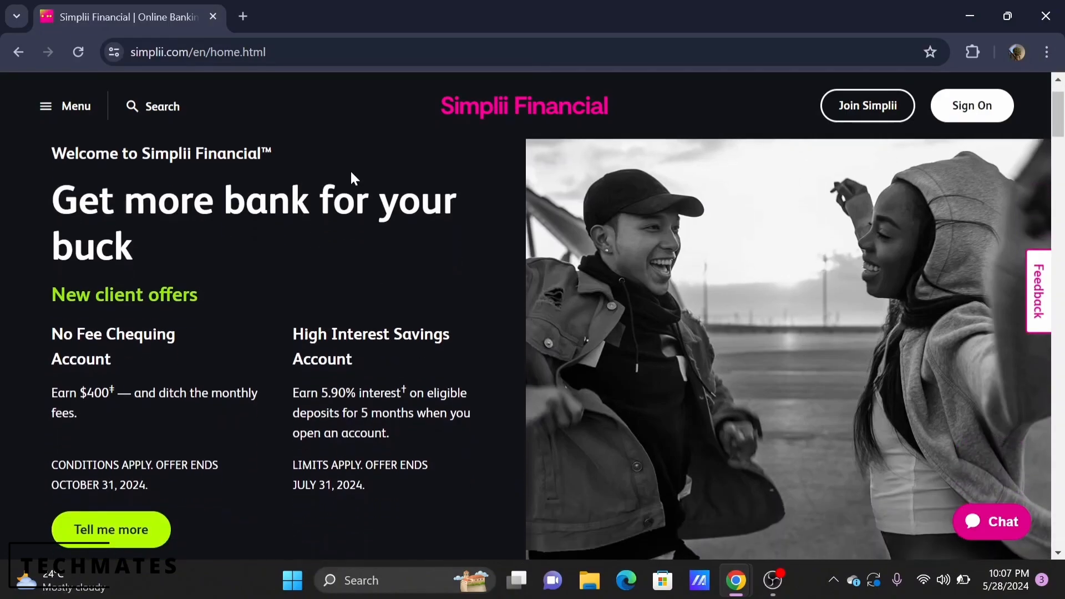
{"action": "scroll", "scroll_direction": "down", "scroll_amount": 3}
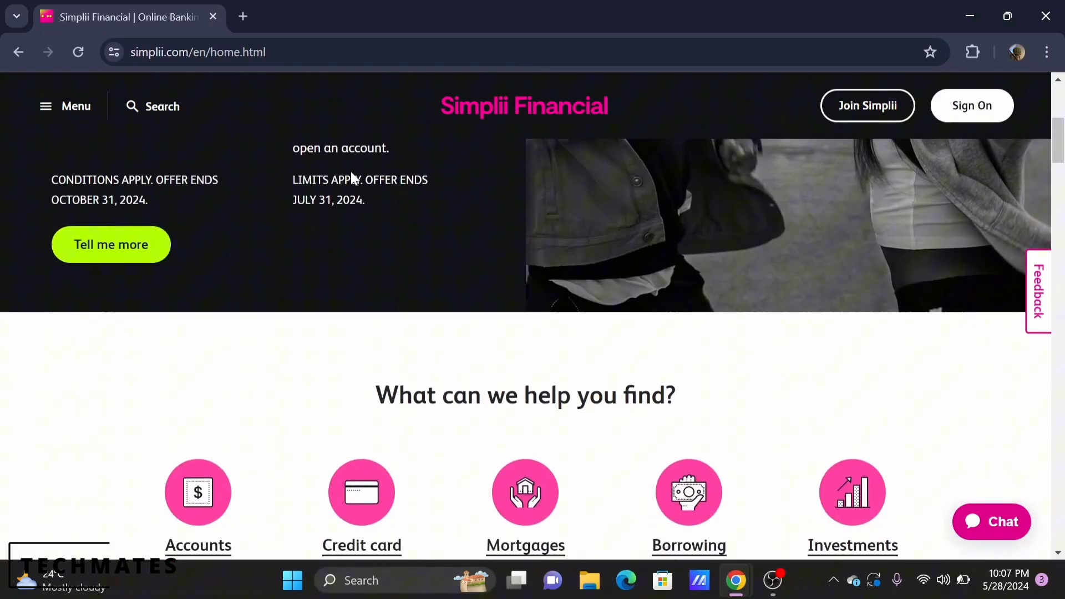
{"action": "scroll", "scroll_direction": "down", "scroll_amount": 3}
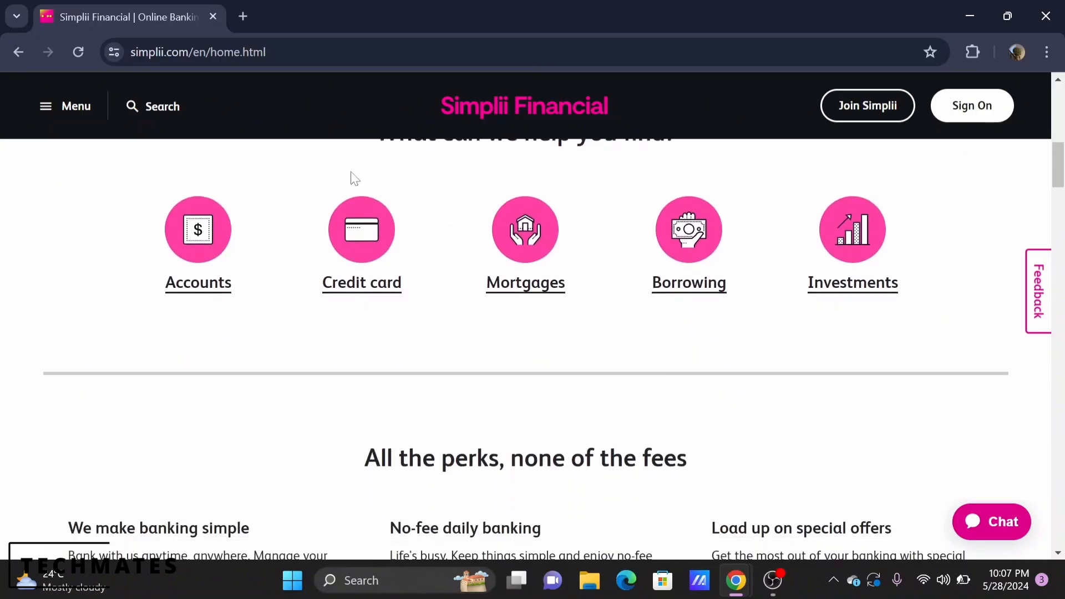
{"action": "scroll", "scroll_direction": "up", "scroll_amount": 3}
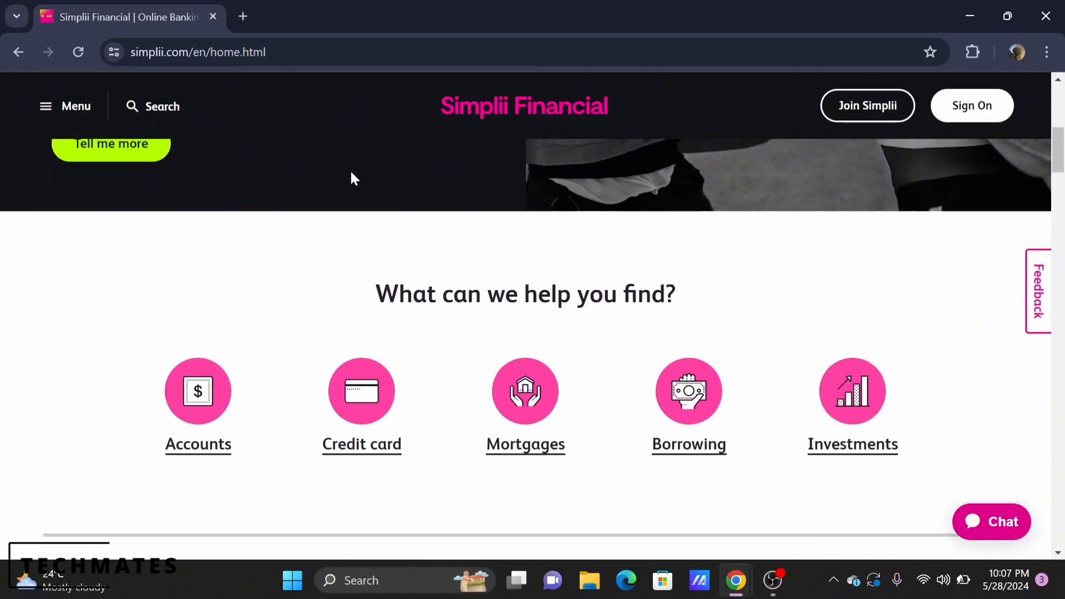
{"action": "scroll", "scroll_direction": "up", "scroll_amount": 3}
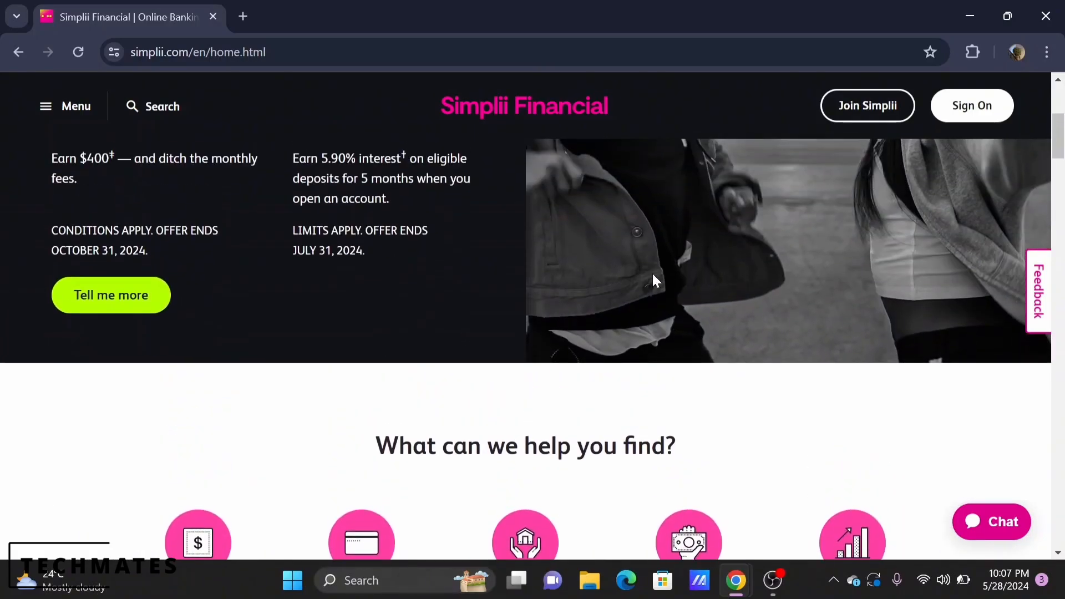
{"action": "mouse_move", "coordinate": [971, 105]}
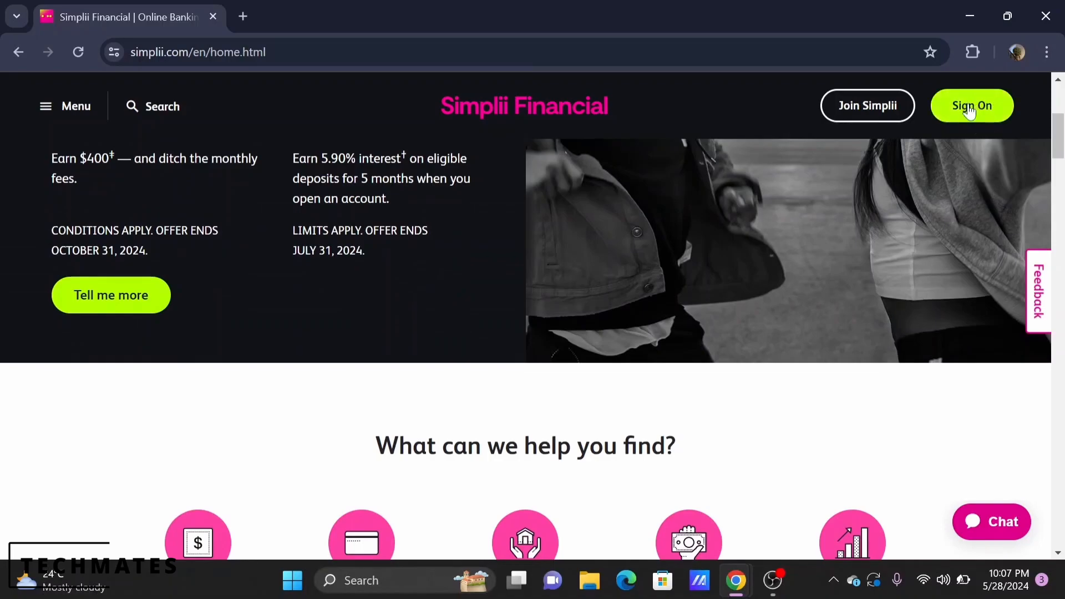
- Sign on to online banking with 'Remember my card' ticked
{"action": "left_click", "coordinate": [971, 106]}
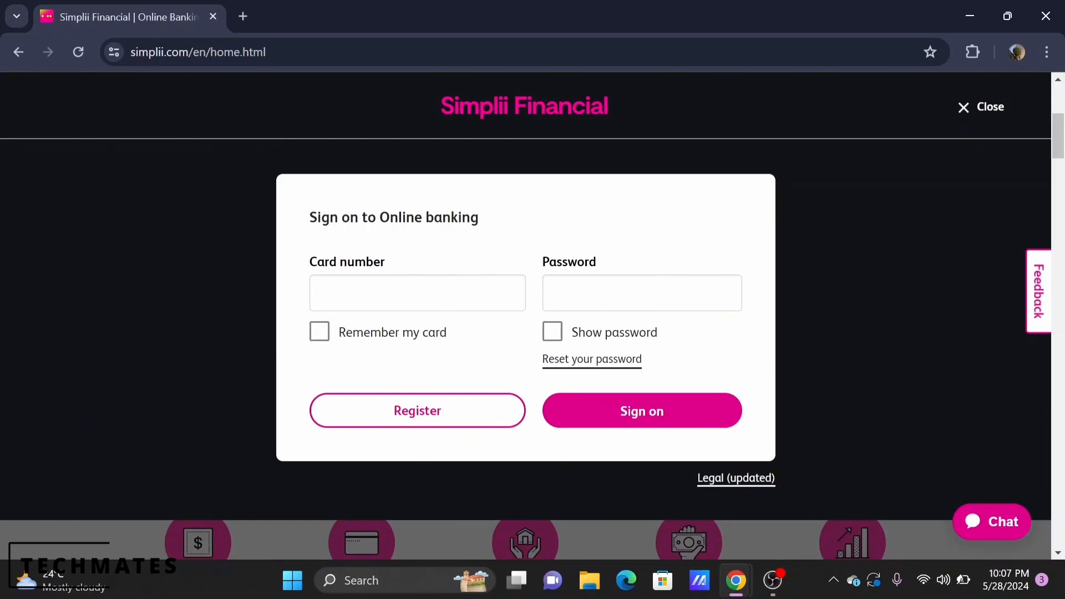
{"action": "mouse_move", "coordinate": [309, 342]}
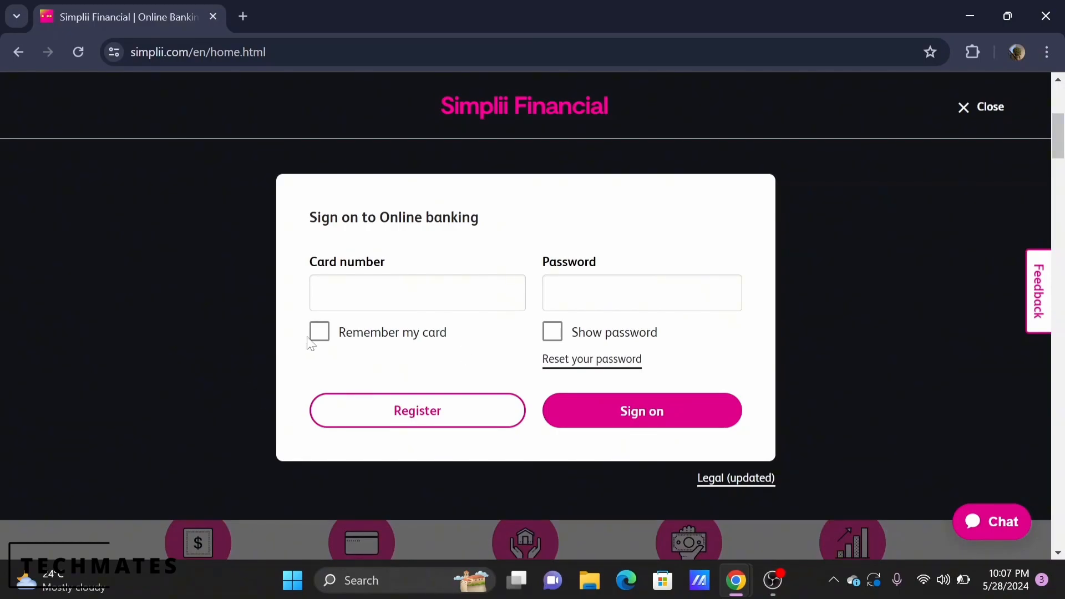
{"action": "left_click", "coordinate": [320, 332]}
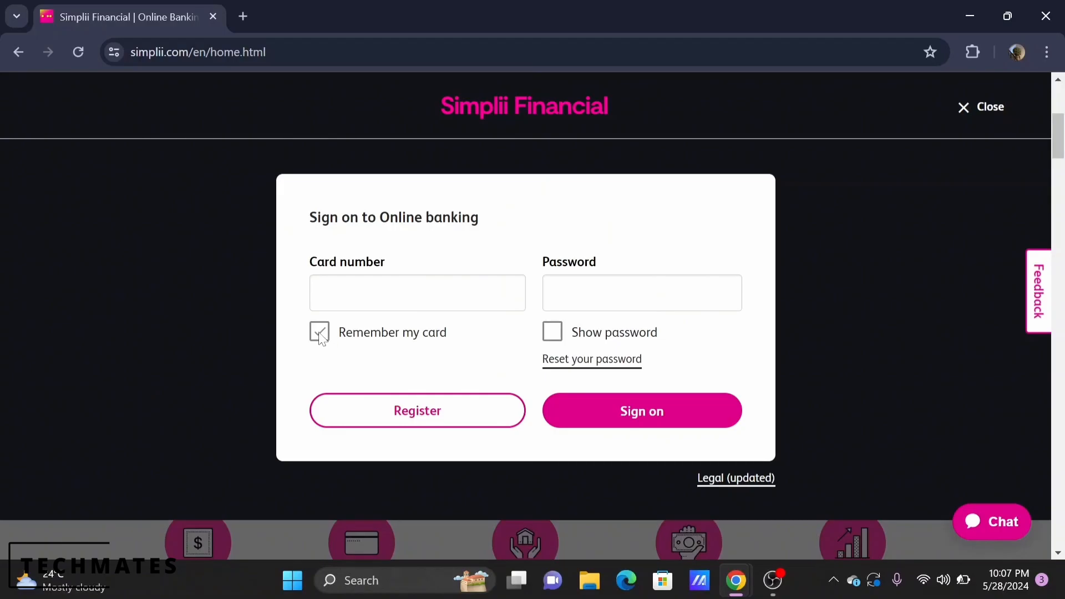
{"action": "left_click", "coordinate": [641, 410]}
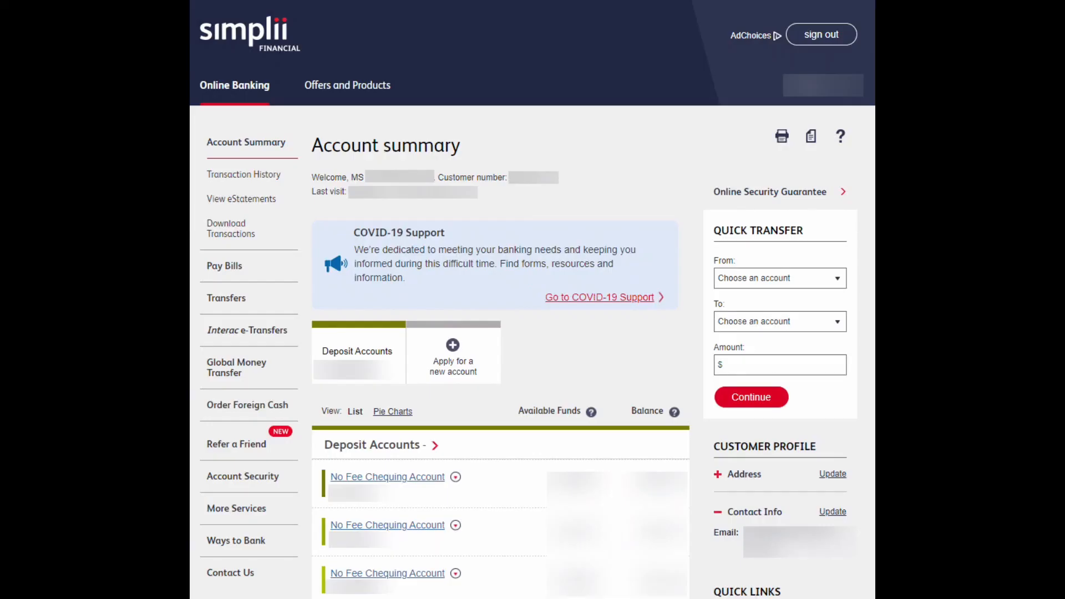